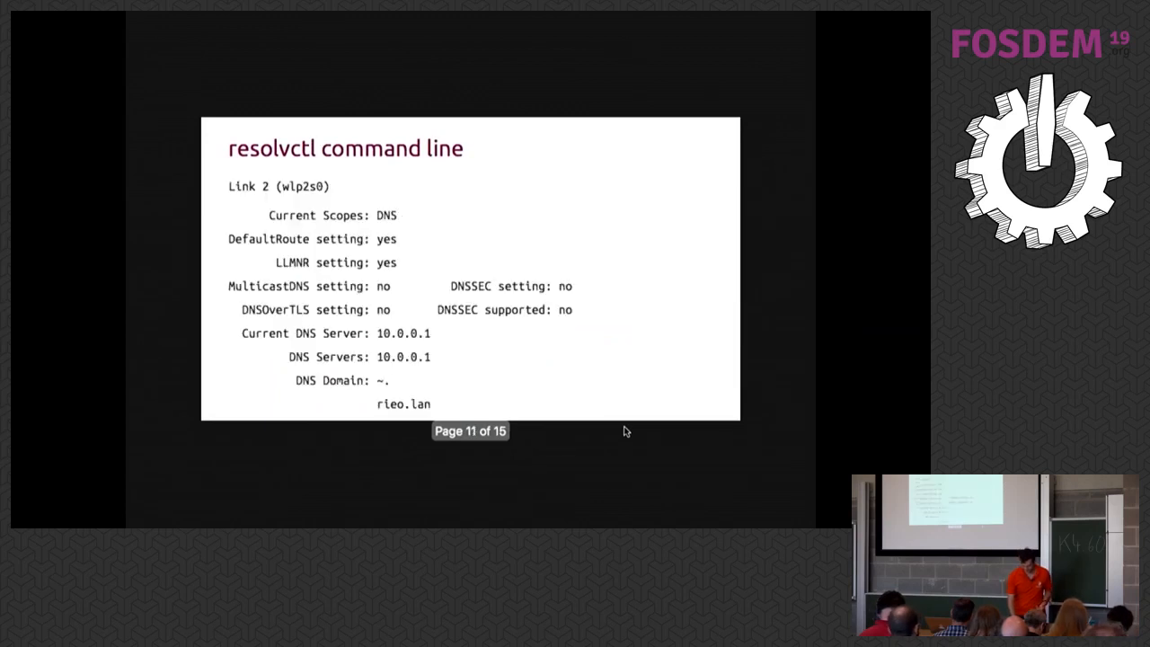
# Step back from slide 11 to slide 10 showing the Global resolvectl settings.
pyautogui.press('Left')
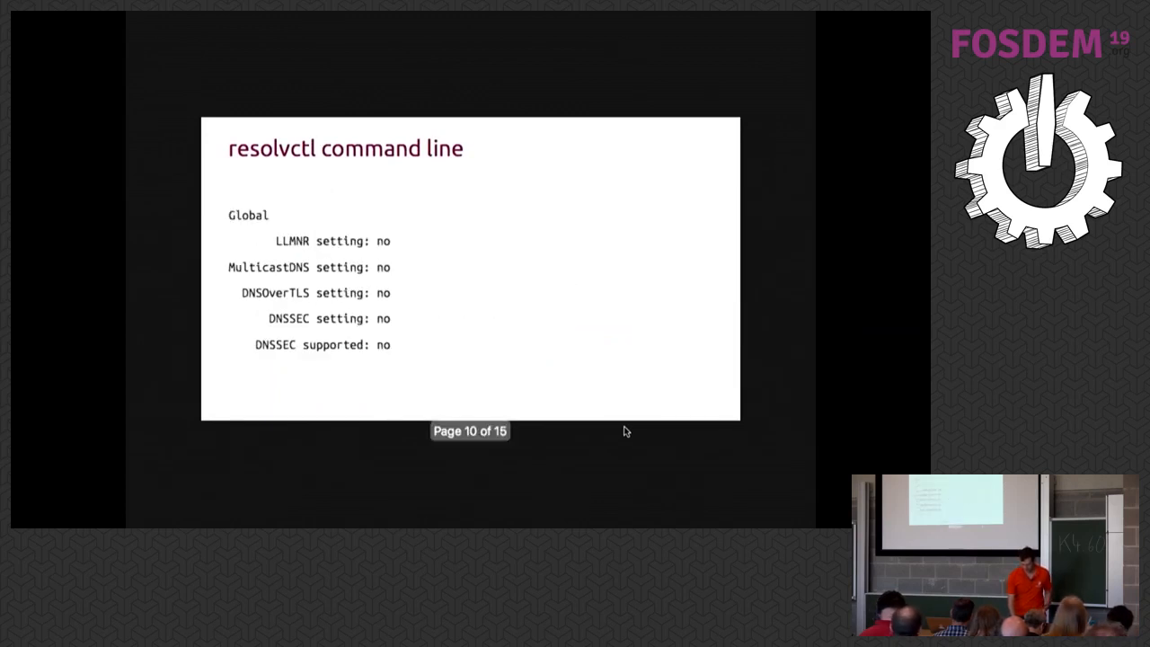